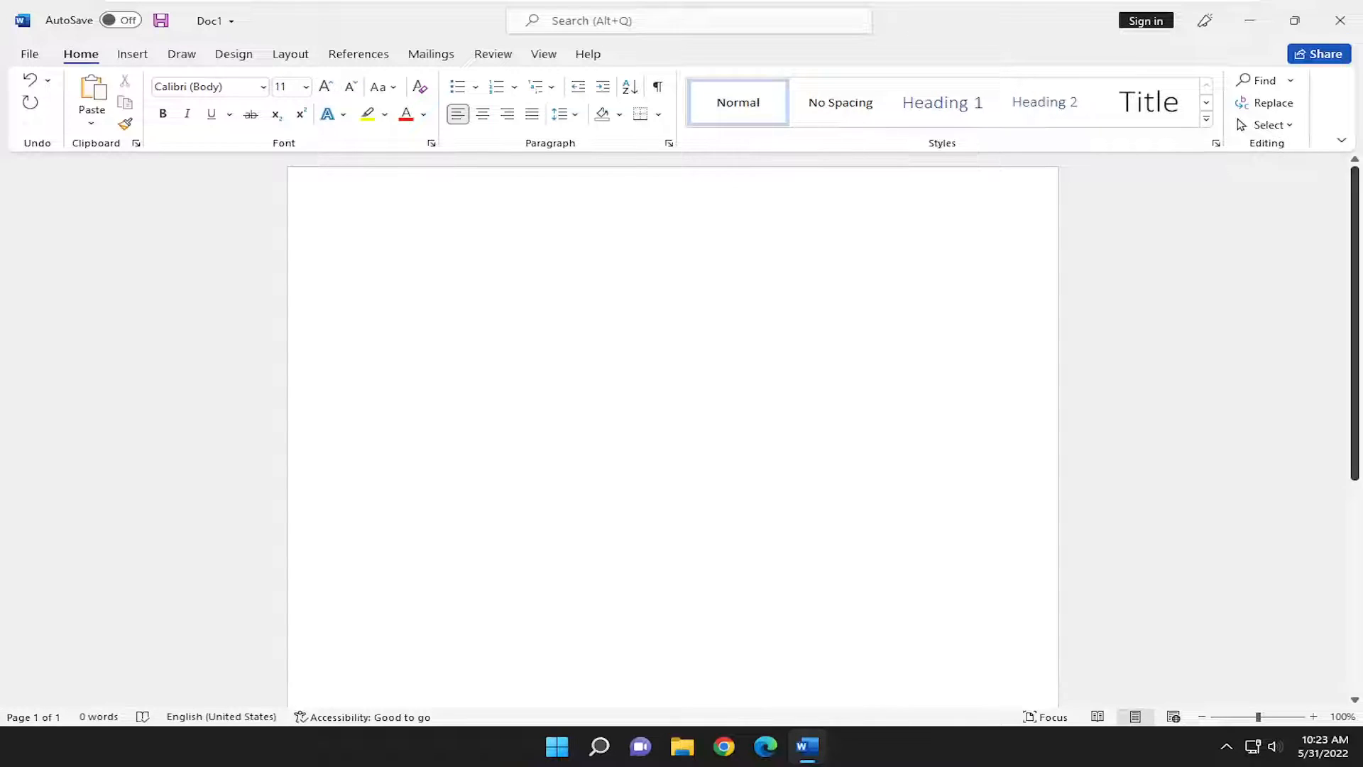
On the File > Info page, expand Check for Issues to show Inspect, Accessibility and Compatibility.
{"action": "left_click", "coordinate": [377, 256]}
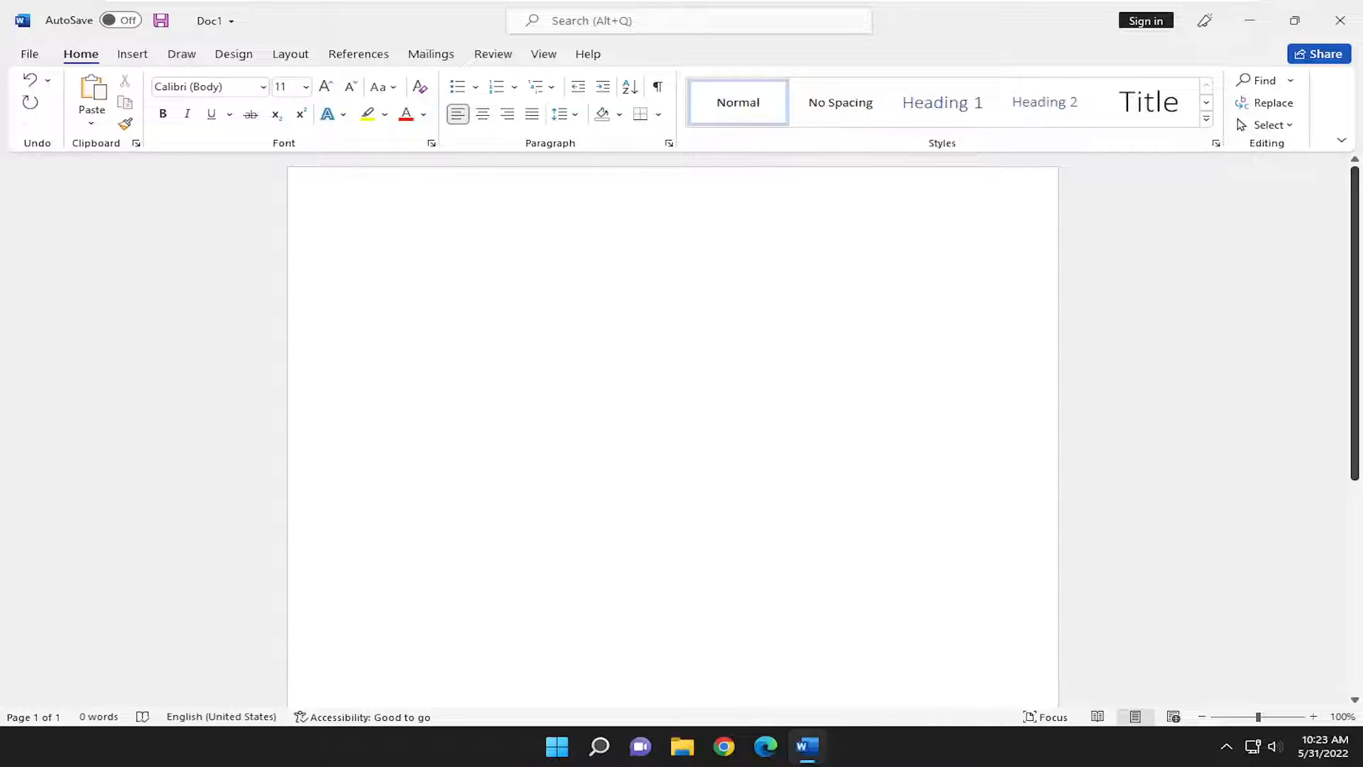
{"action": "left_click", "coordinate": [377, 255]}
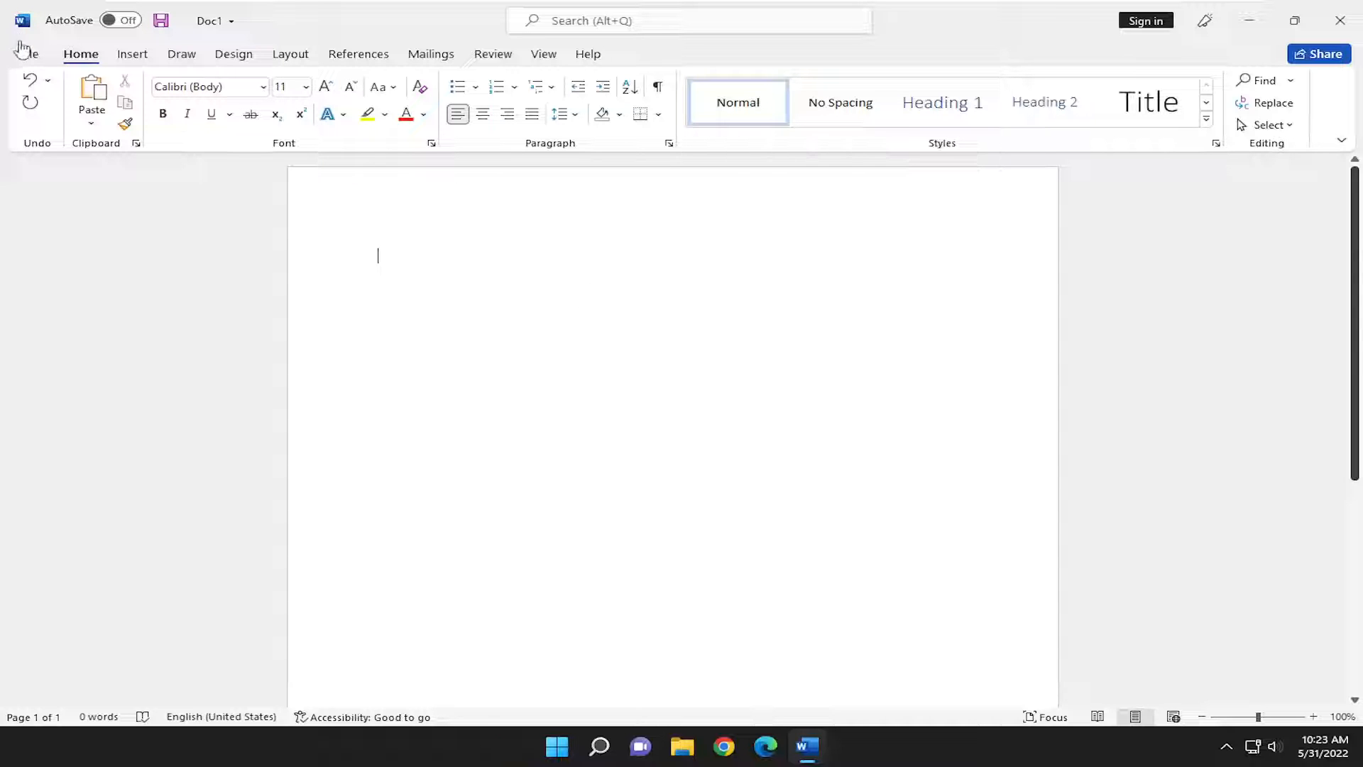
{"action": "left_click", "coordinate": [26, 54]}
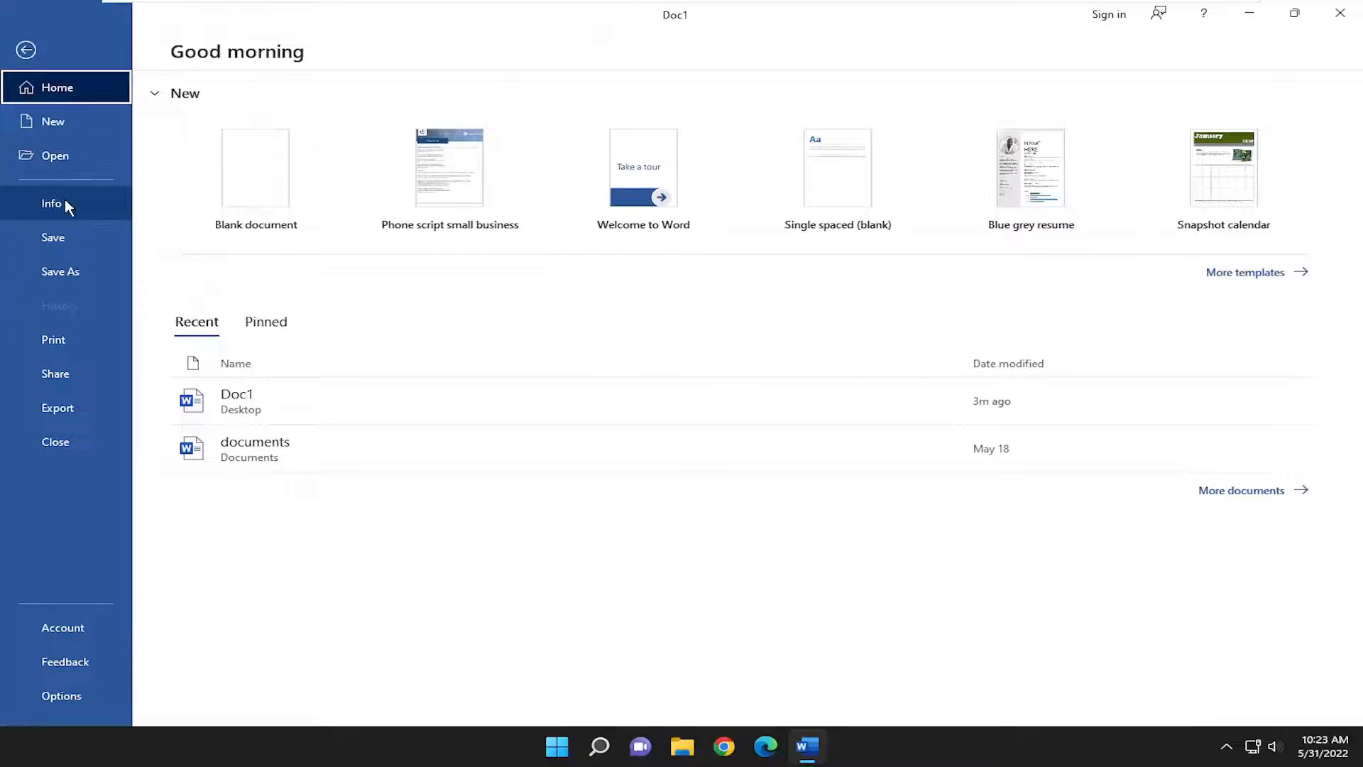
{"action": "left_click", "coordinate": [51, 203]}
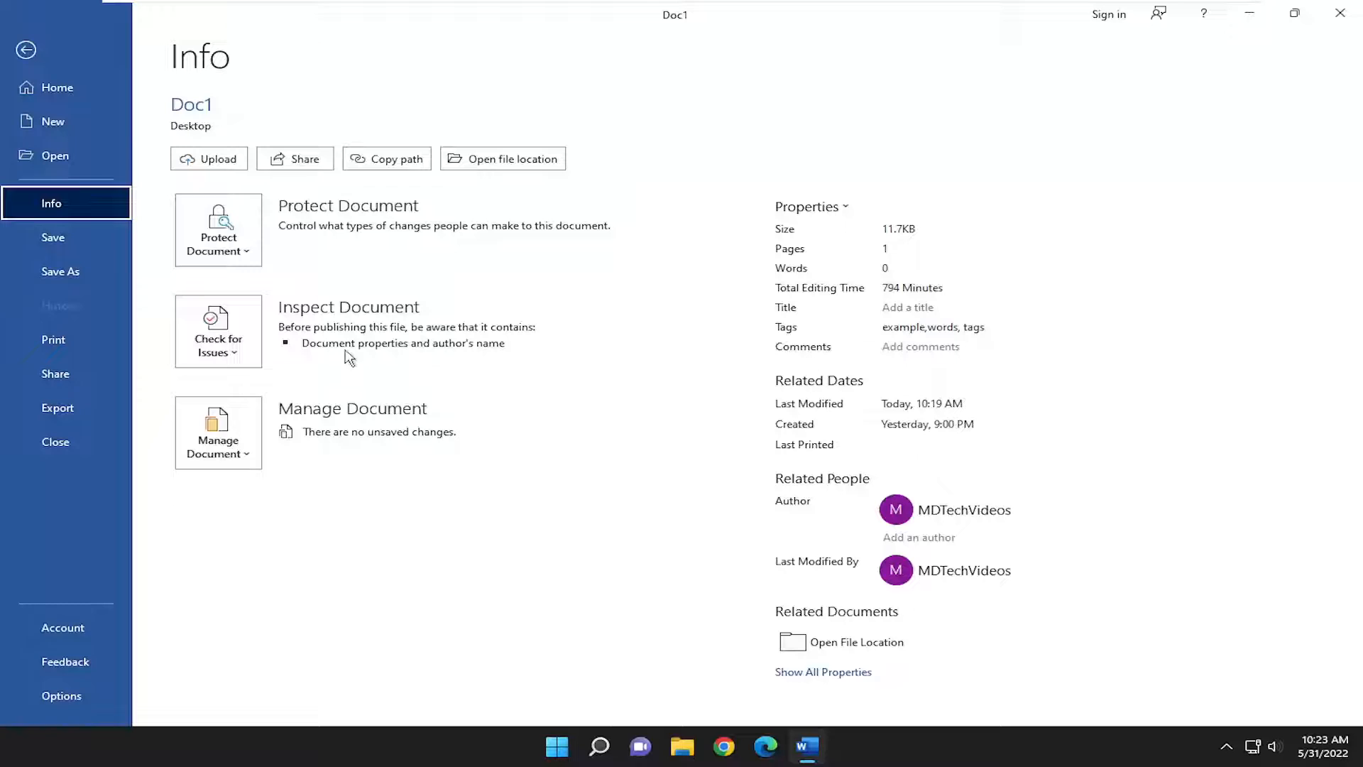
{"action": "mouse_move", "coordinate": [341, 426]}
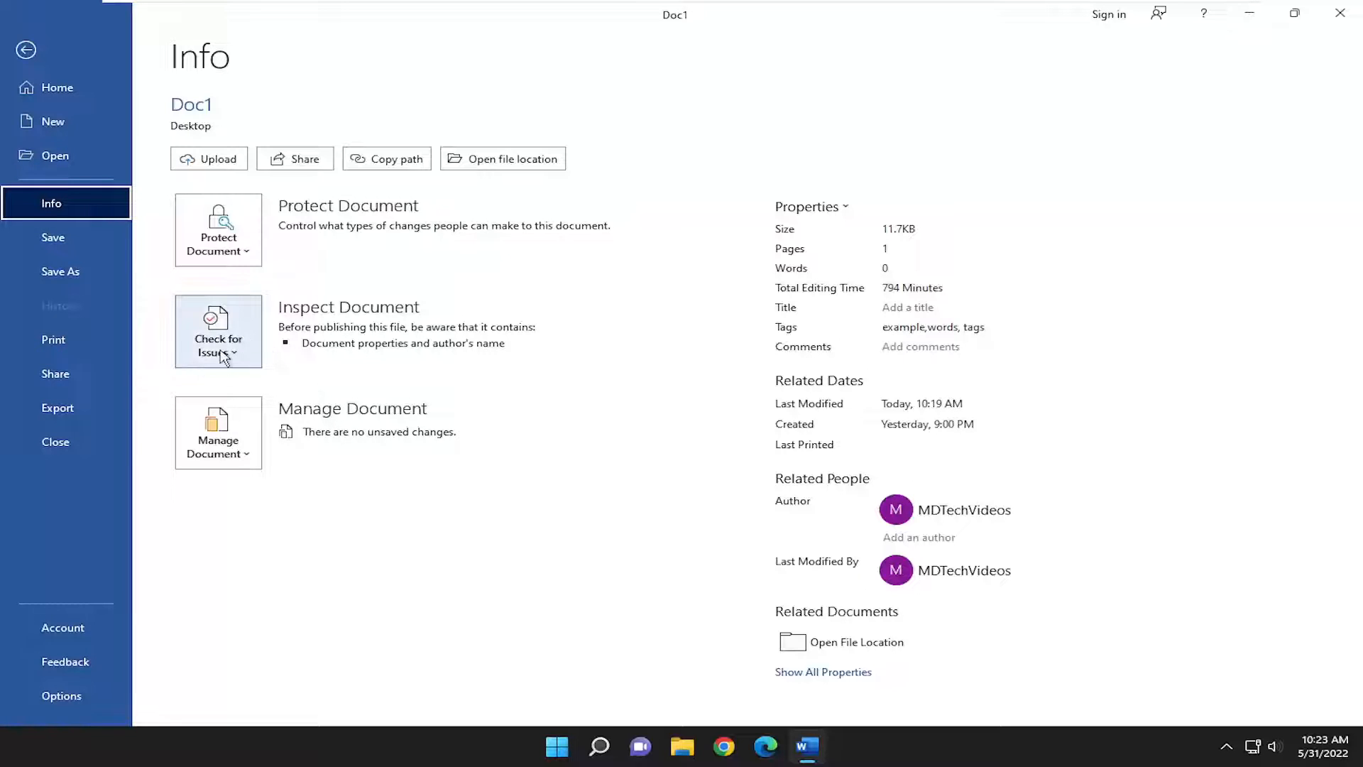
{"action": "left_click", "coordinate": [217, 338]}
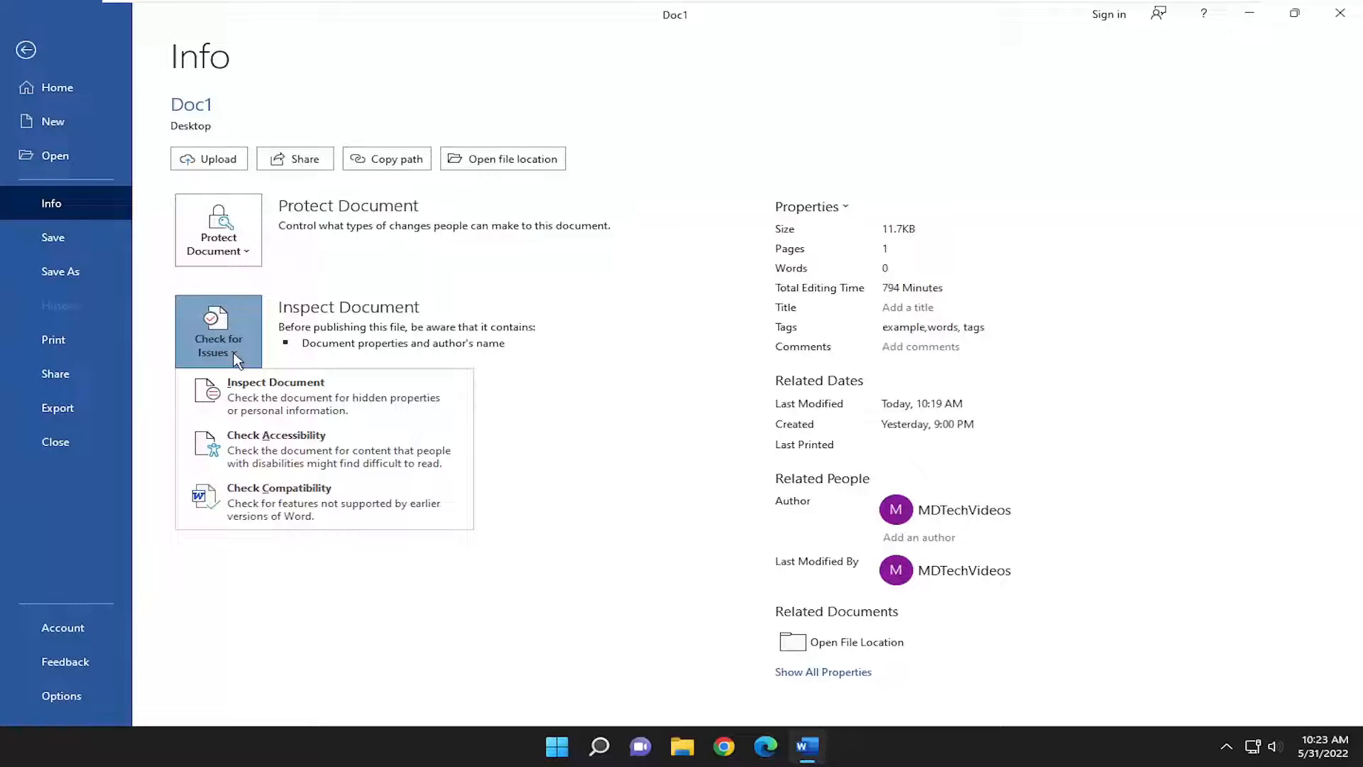
{"action": "mouse_move", "coordinate": [279, 502]}
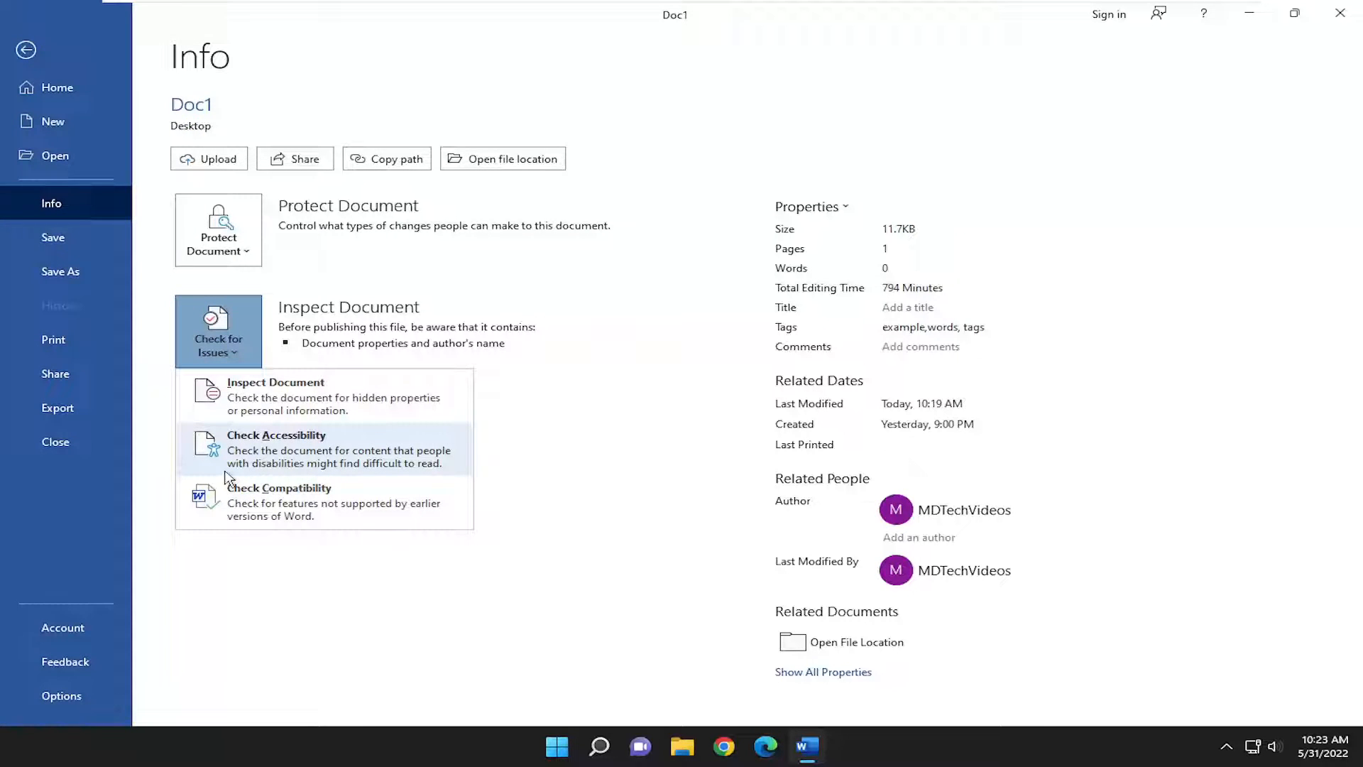
{"action": "mouse_move", "coordinate": [293, 461]}
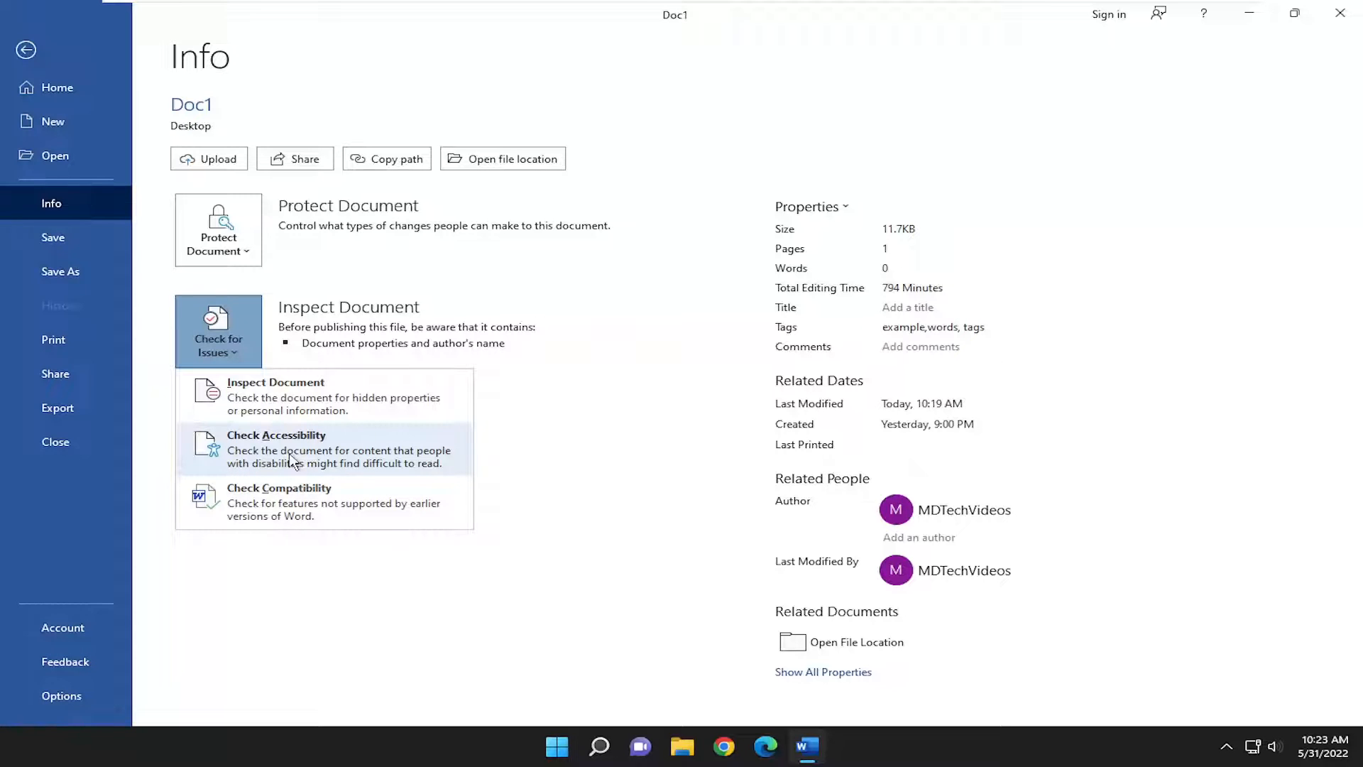
{"action": "mouse_move", "coordinate": [343, 461]}
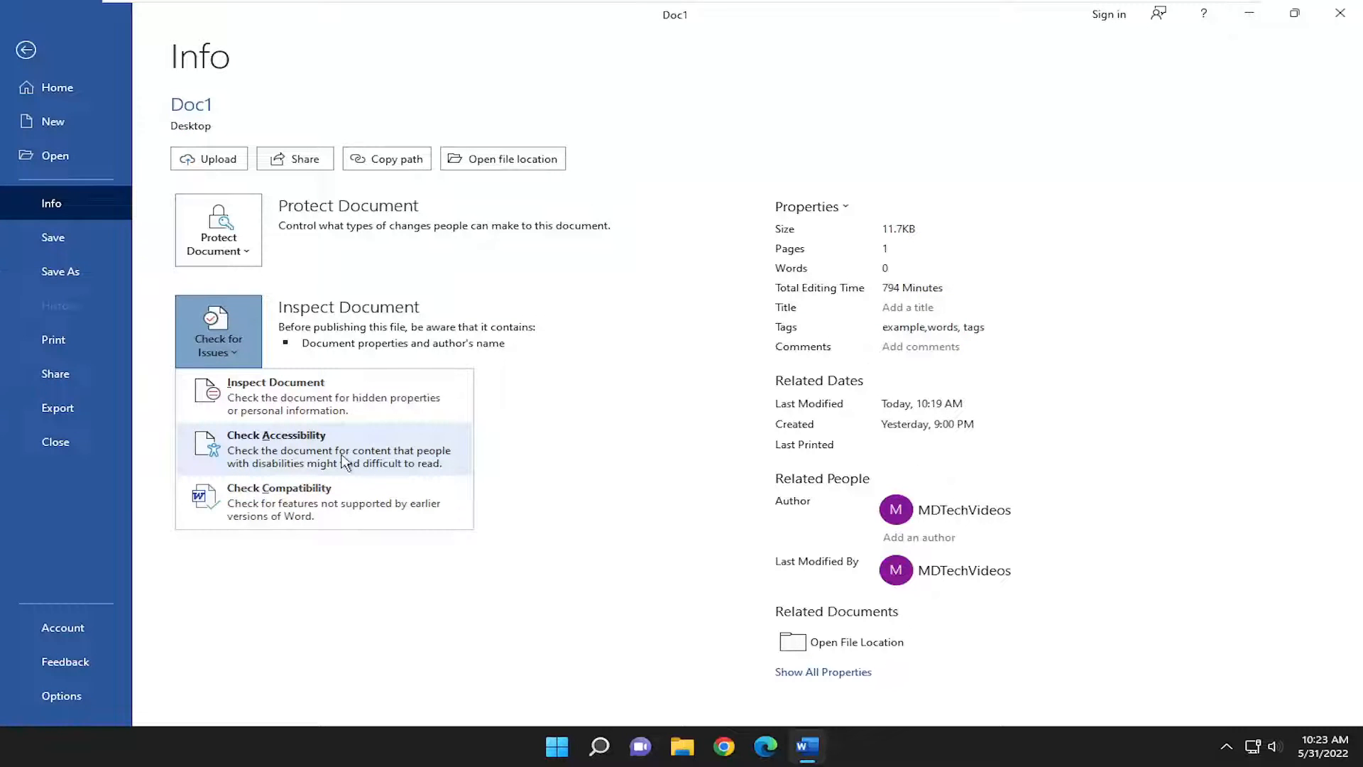
Run Check Accessibility on the blank document, which reports no accessibility issues found.
{"action": "left_click", "coordinate": [276, 449]}
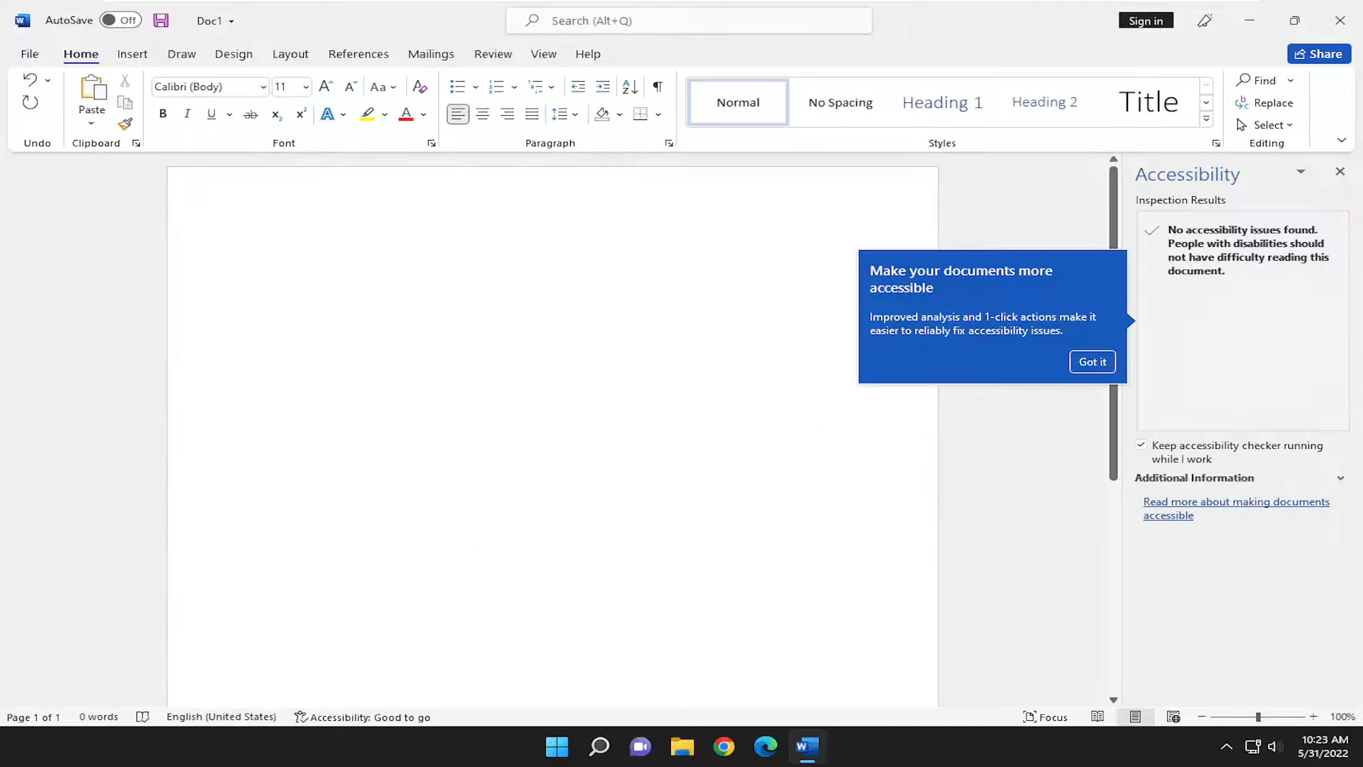
{"action": "left_click", "coordinate": [256, 256]}
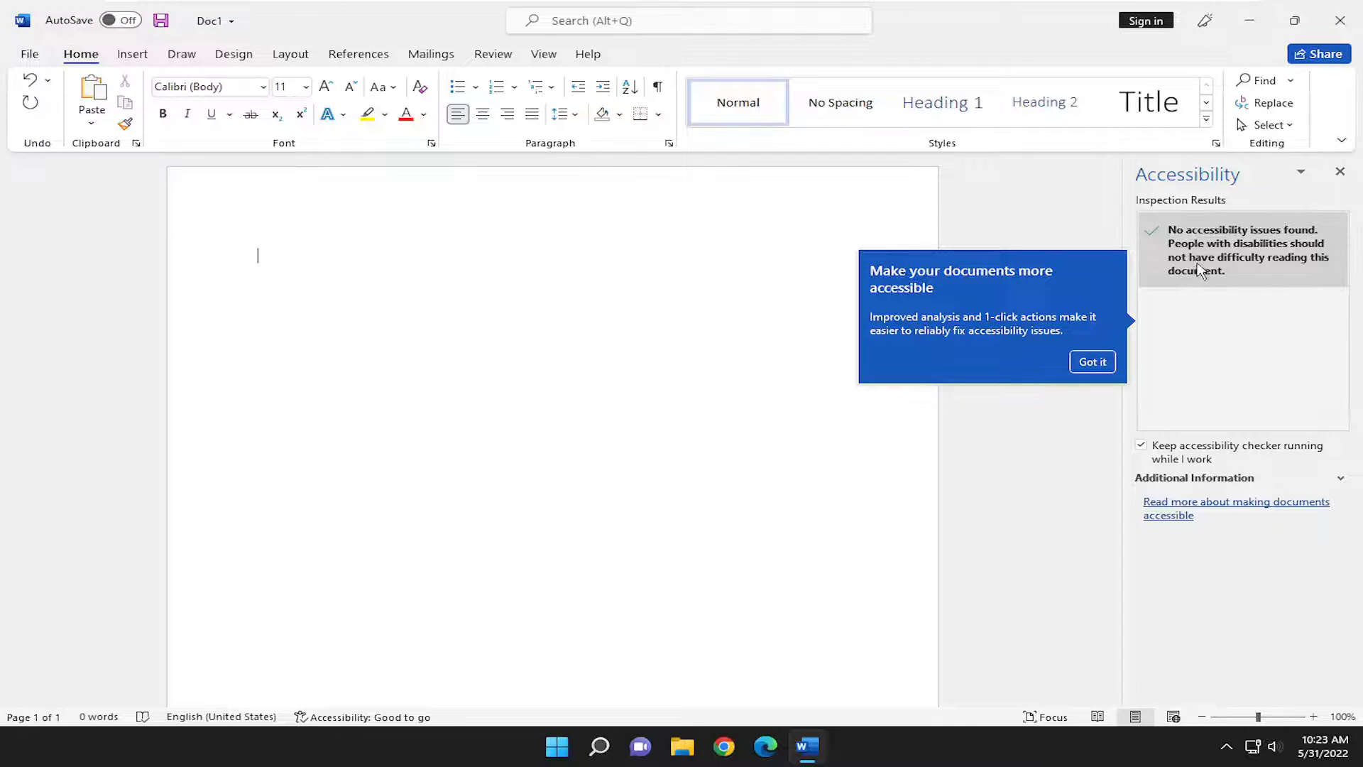
{"action": "mouse_move", "coordinate": [1319, 270]}
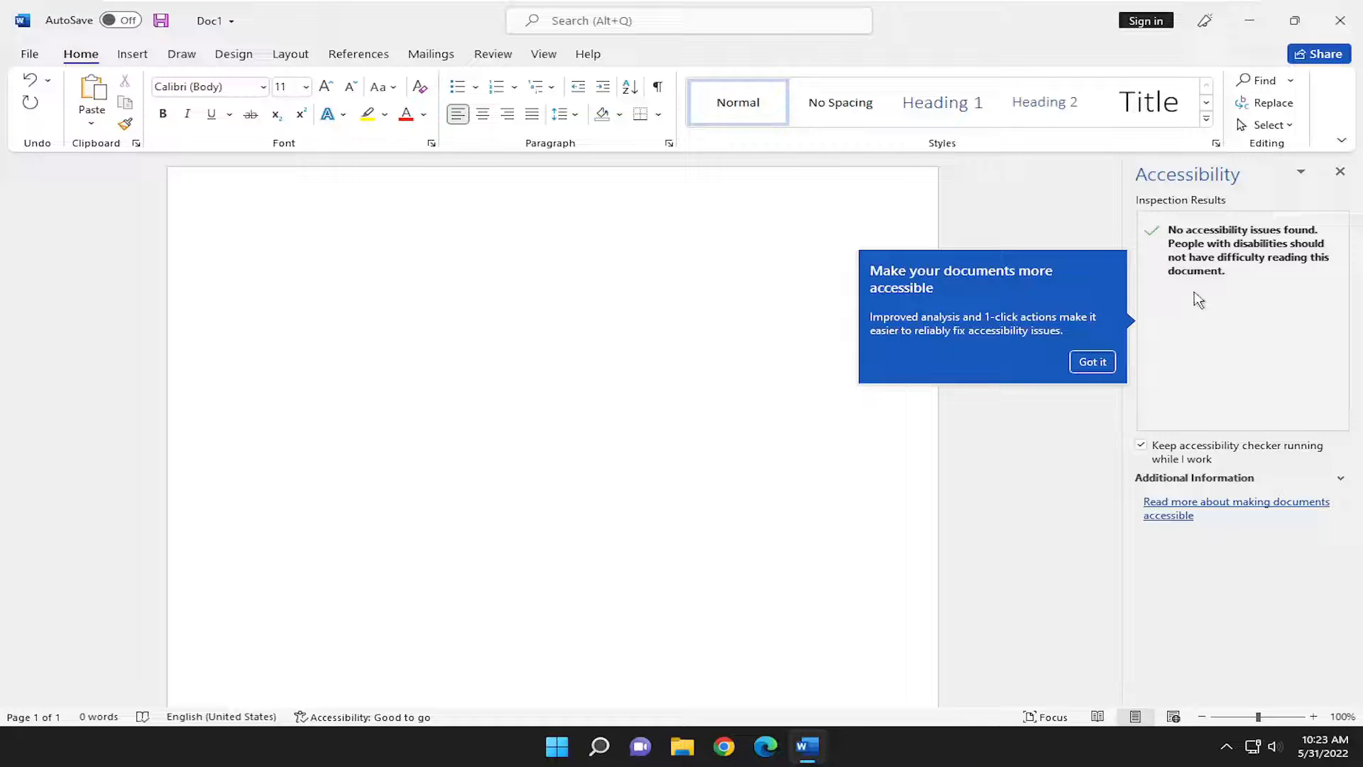
{"action": "mouse_move", "coordinate": [1260, 295]}
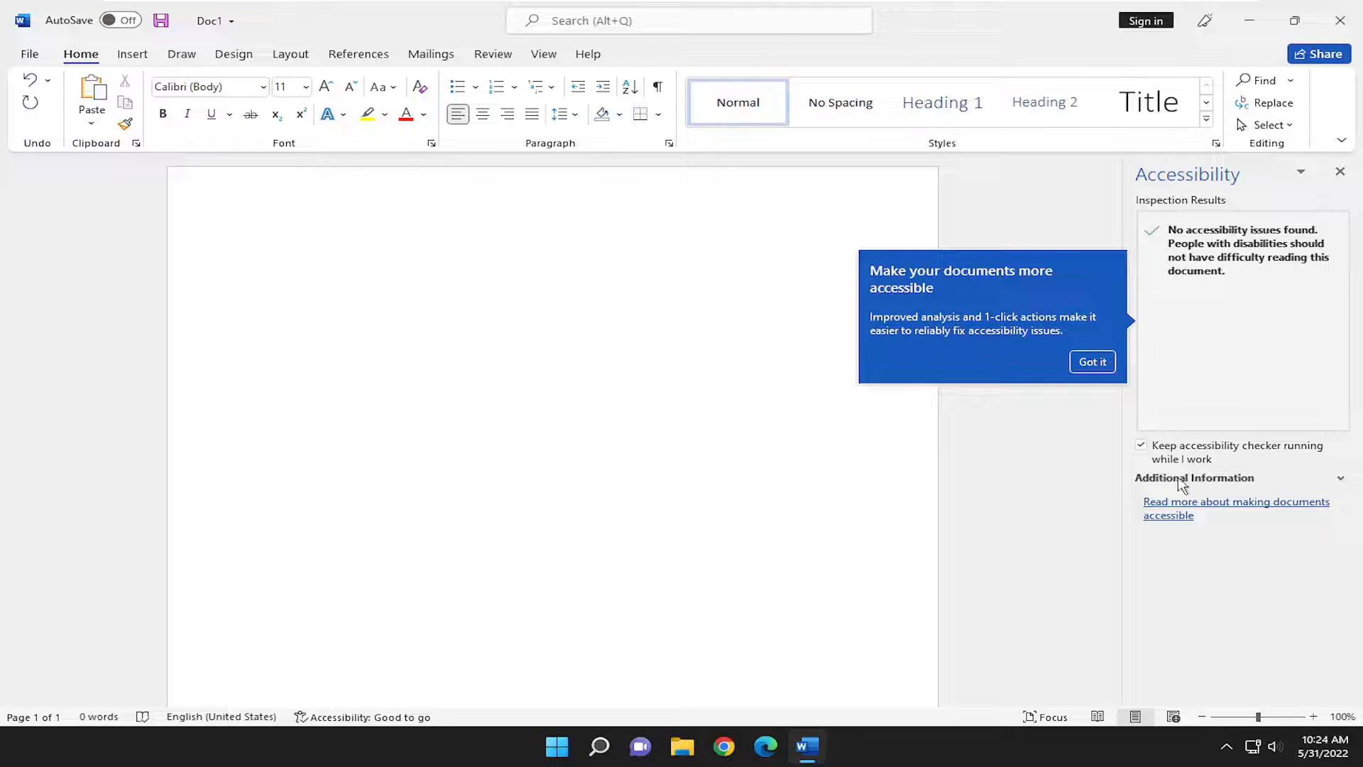
{"action": "left_click", "coordinate": [1141, 446]}
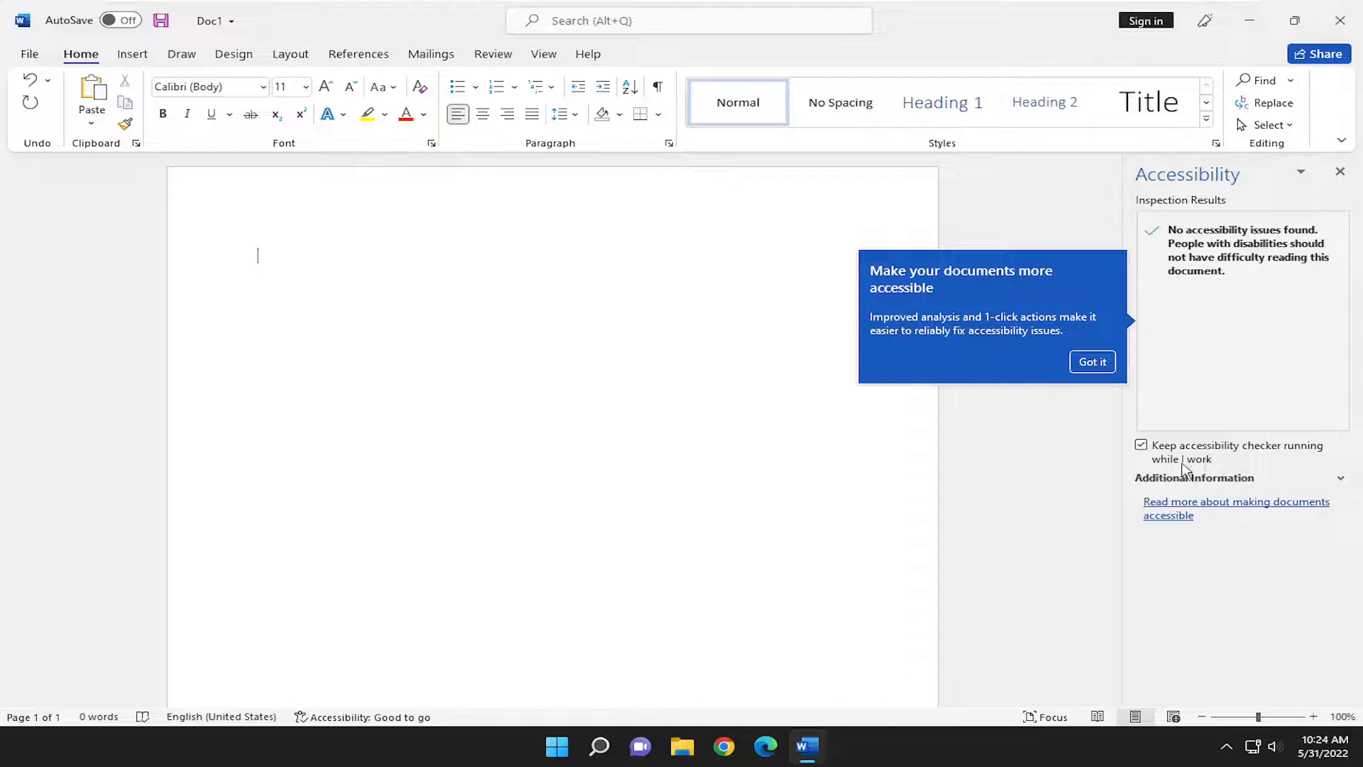
Scroll through the 'making documents accessible' help article, then close the Accessibility pane.
{"action": "left_click", "coordinate": [1141, 444]}
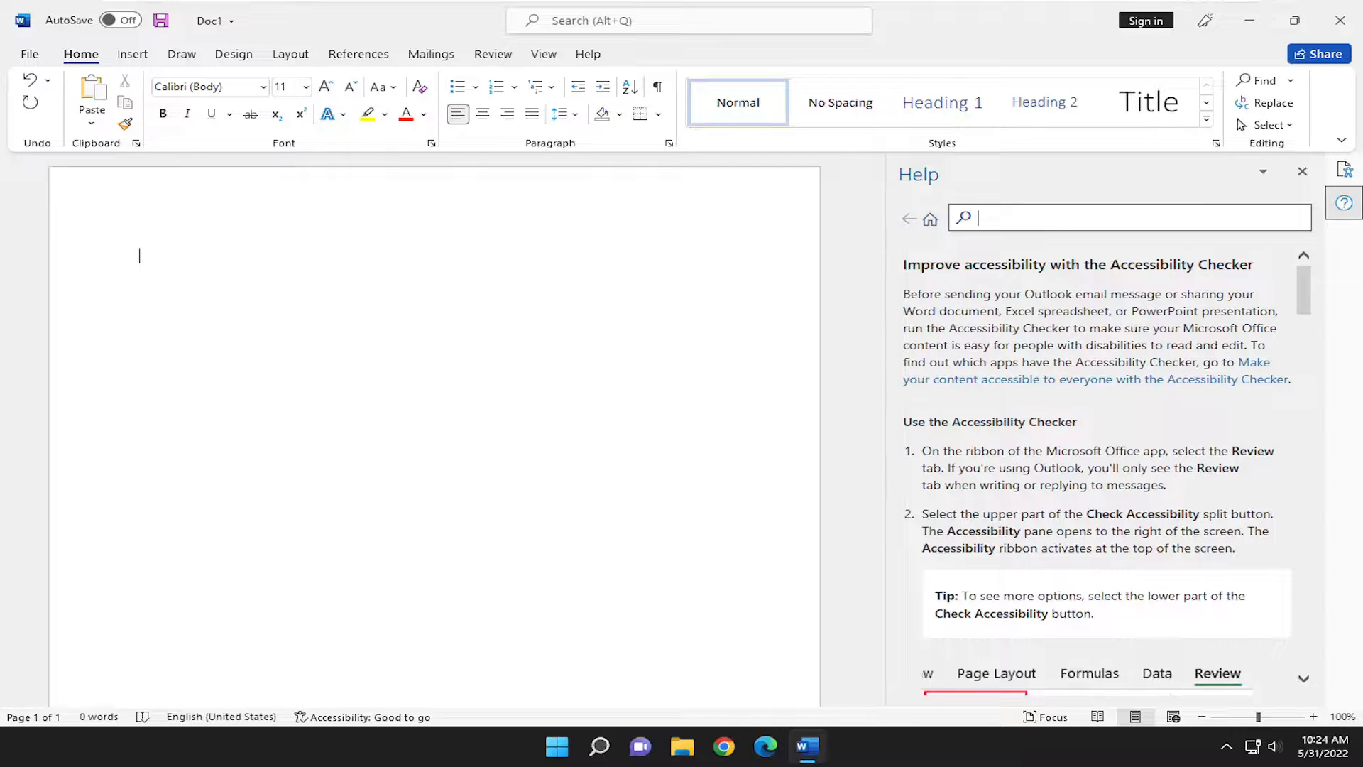
{"action": "scroll", "scroll_direction": "down", "scroll_amount": 3}
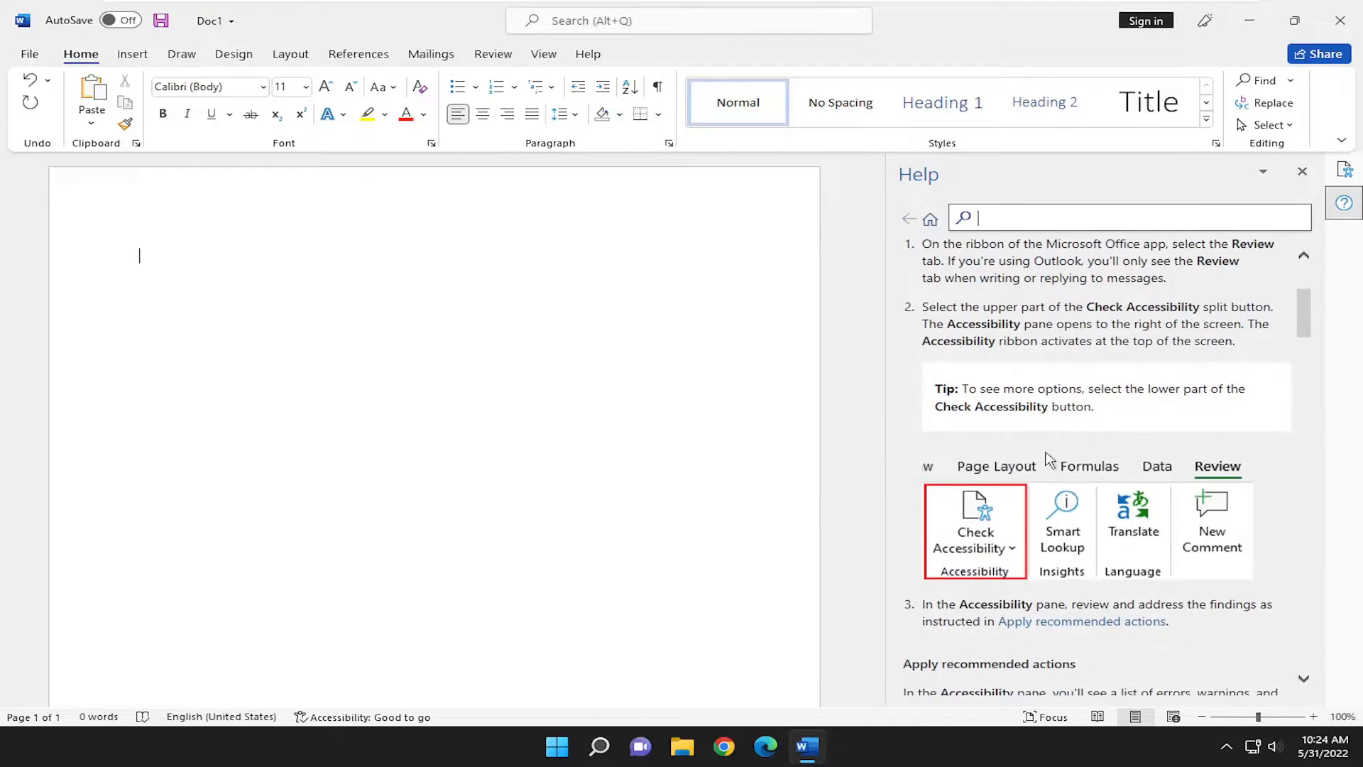
{"action": "scroll", "scroll_direction": "down", "scroll_amount": 3}
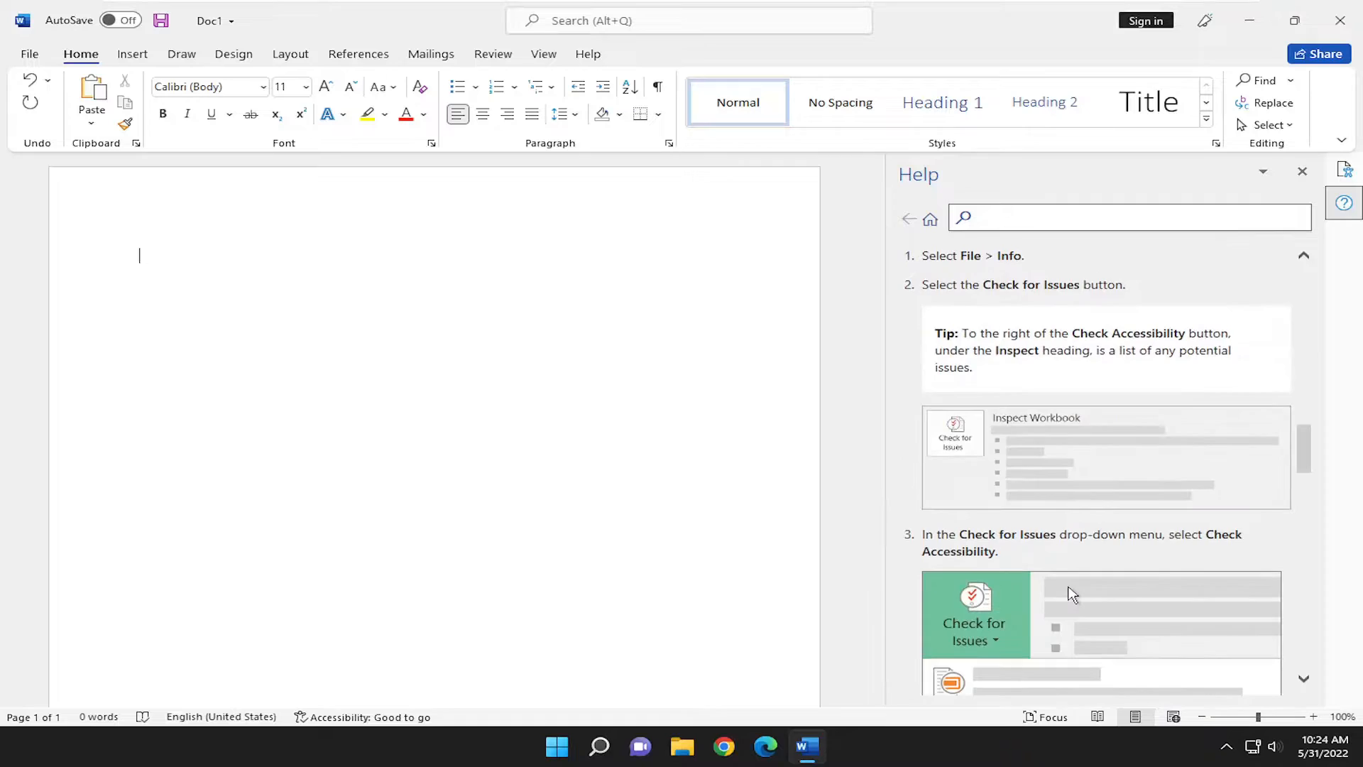
{"action": "scroll", "scroll_direction": "down", "scroll_amount": 3}
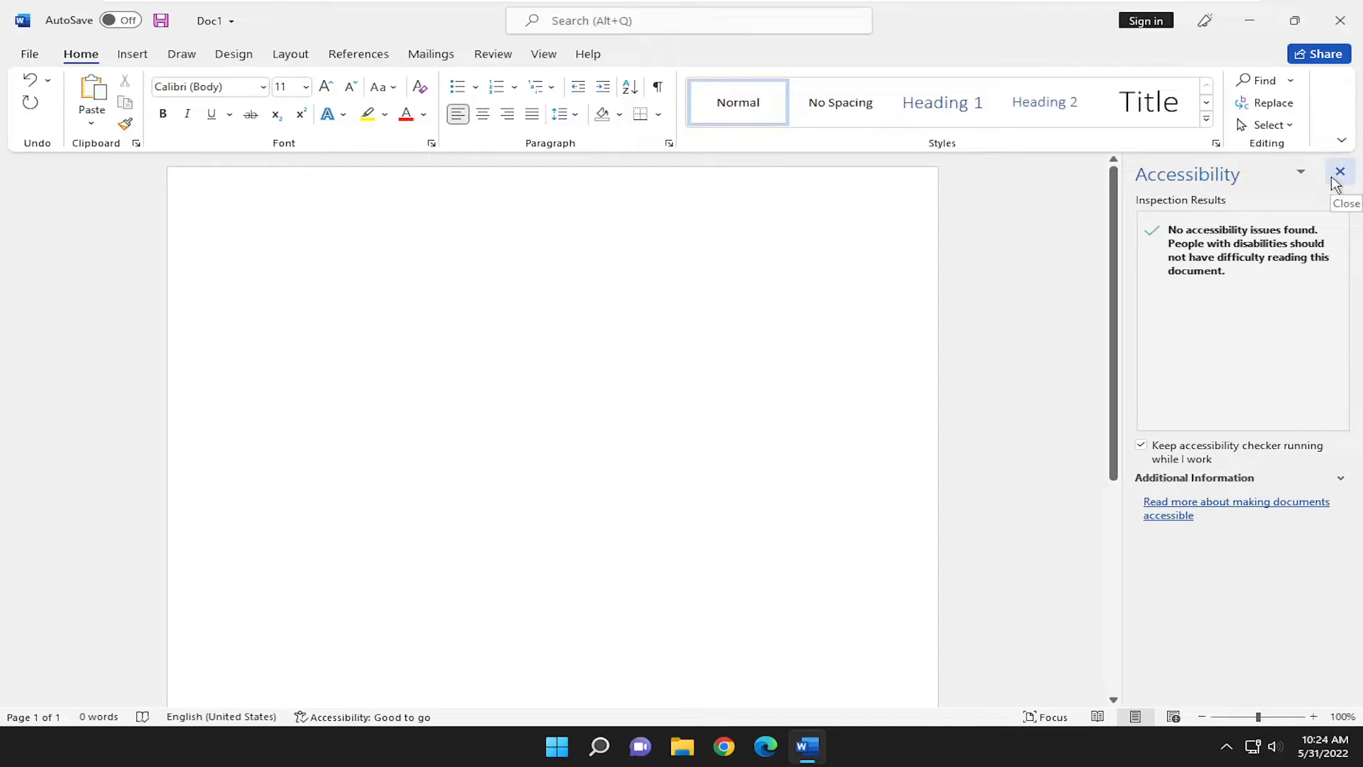
{"action": "left_click", "coordinate": [1340, 171]}
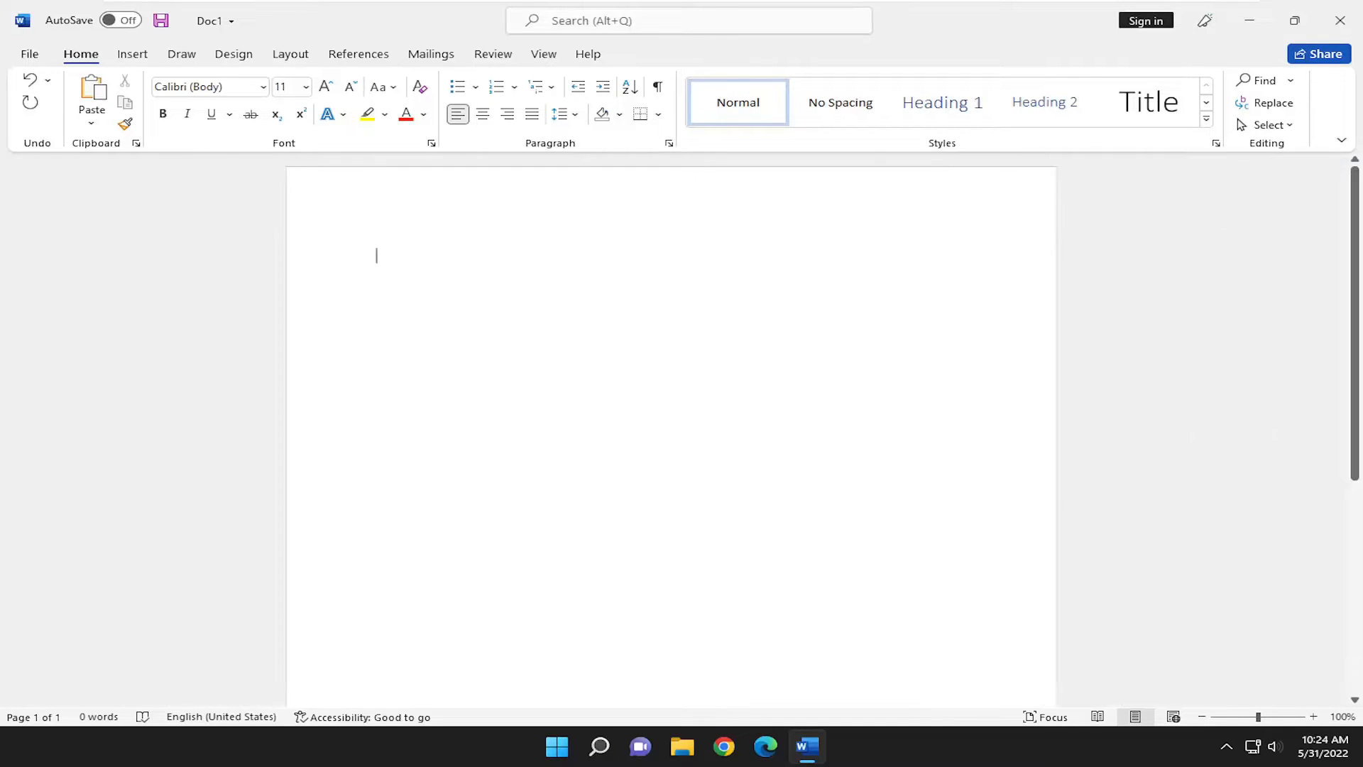